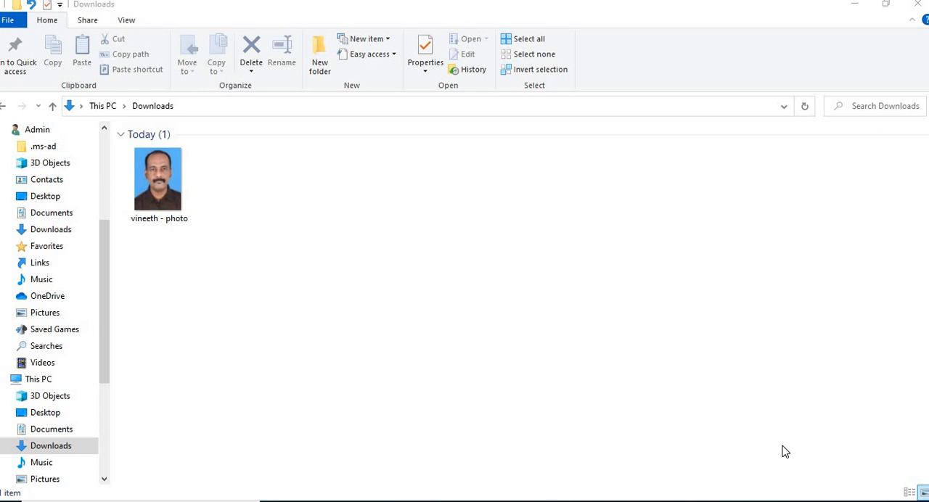
mouse_move(666, 370)
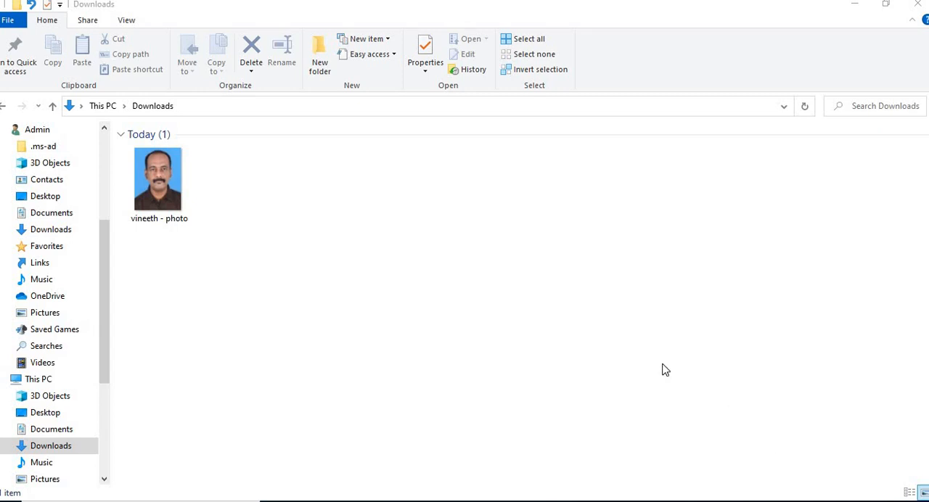
mouse_move(142, 211)
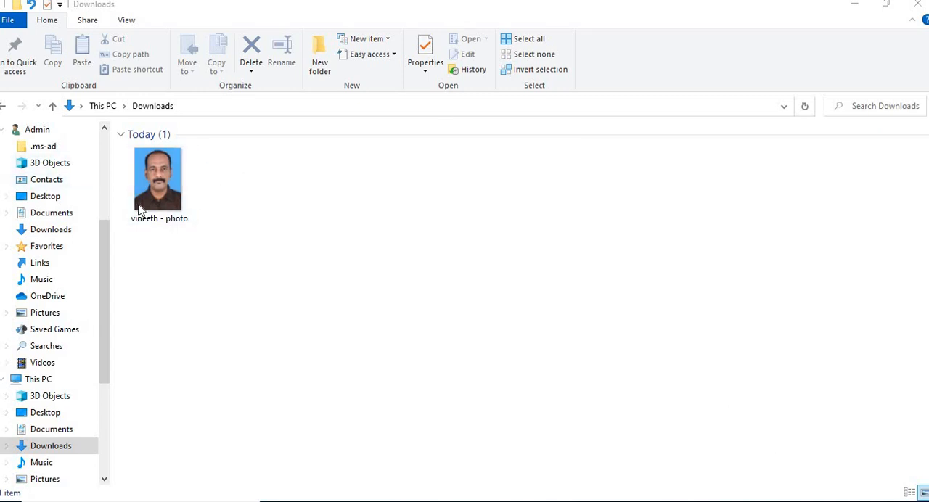
Launch Google Chrome from the desktop
left_click(158, 180)
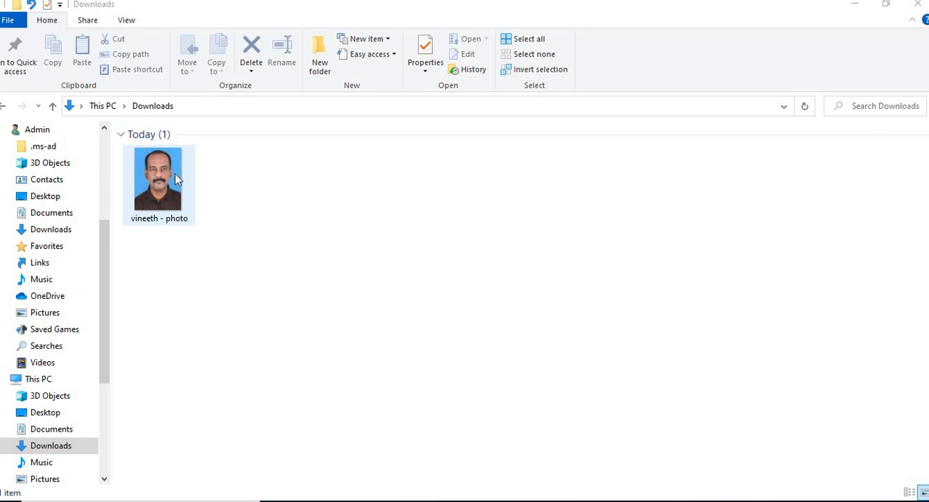
left_click(228, 361)
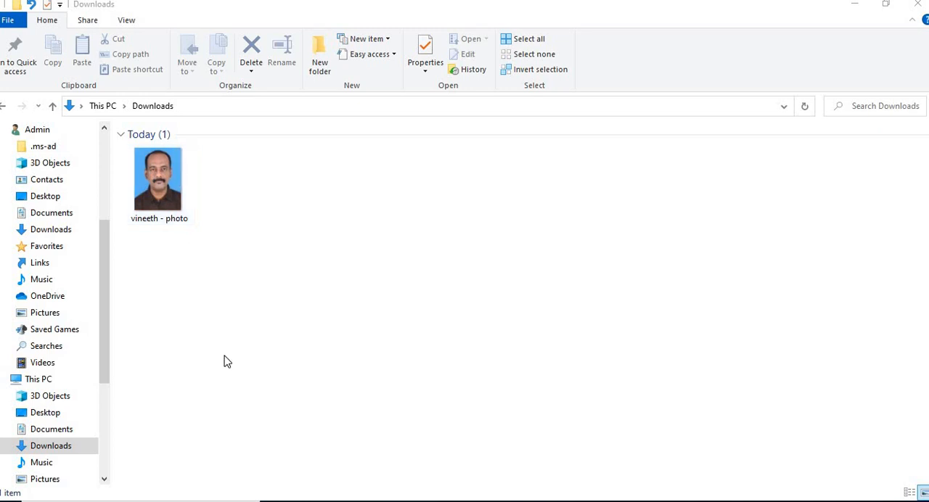
mouse_move(754, 182)
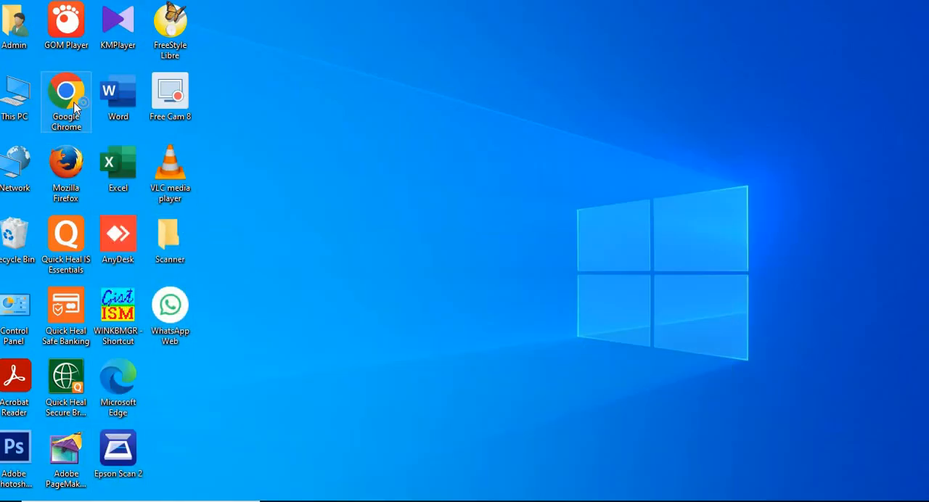
double_click(66, 90)
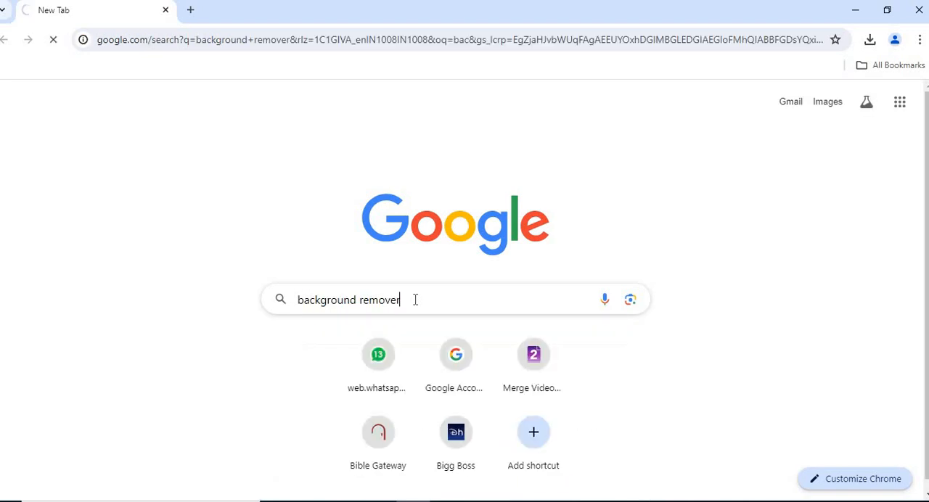
Search Google for 'background remover' and open the remove.bg result
key("Return")
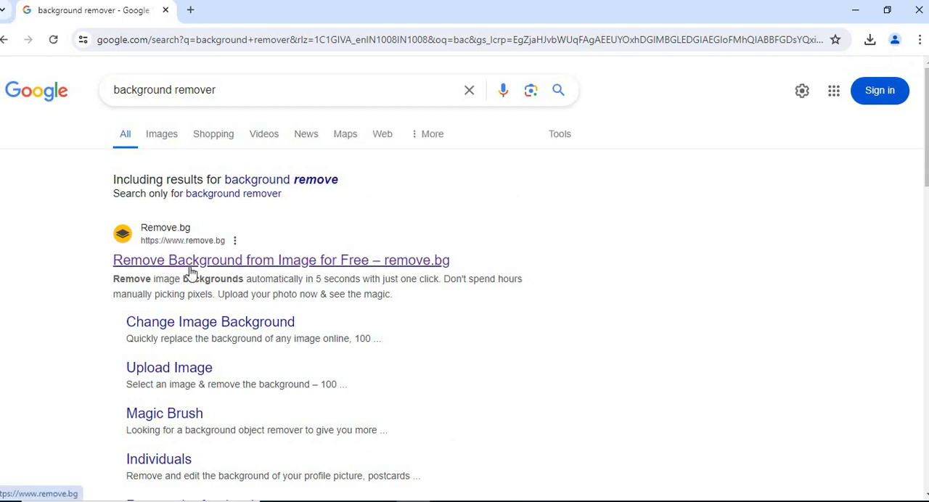
left_click(281, 260)
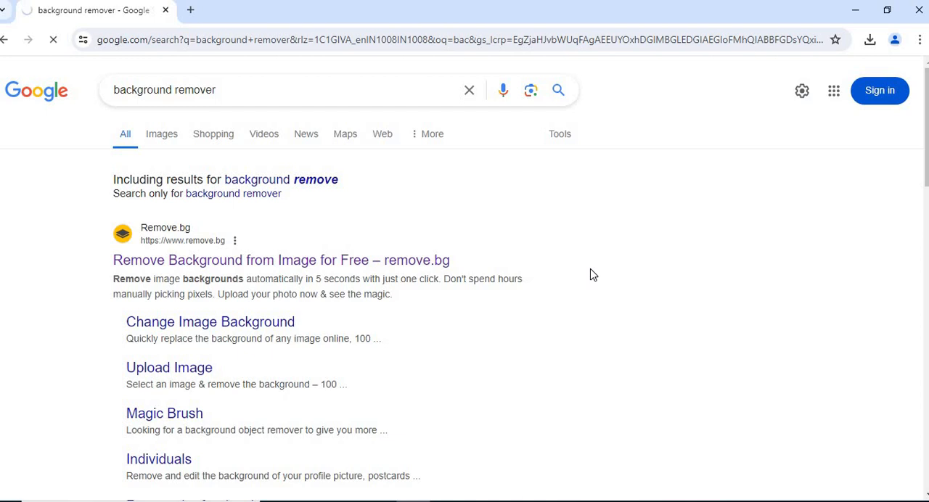
left_click(281, 260)
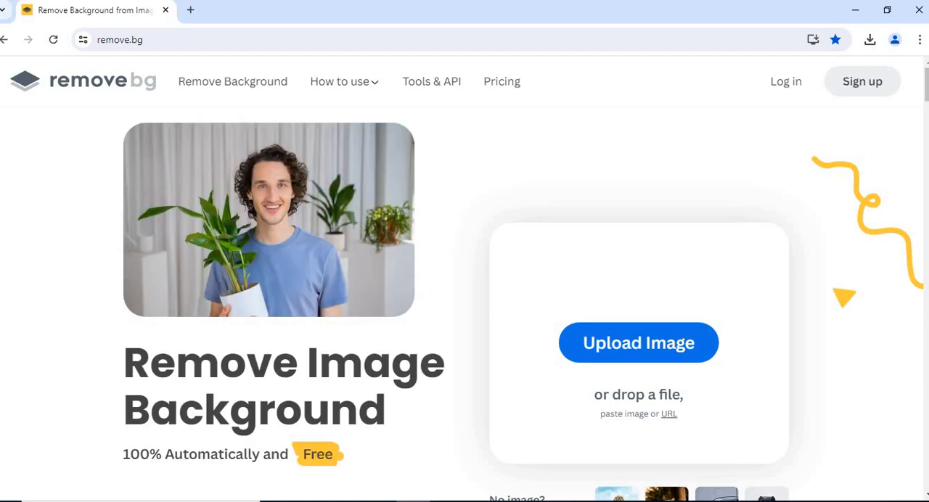
mouse_move(638, 343)
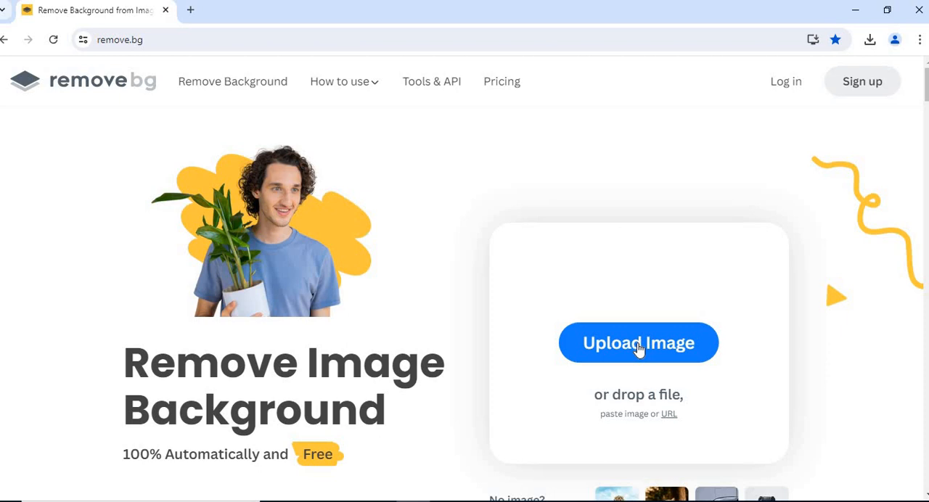
Upload the passport photo from Downloads so remove.bg strips its background
left_click(638, 343)
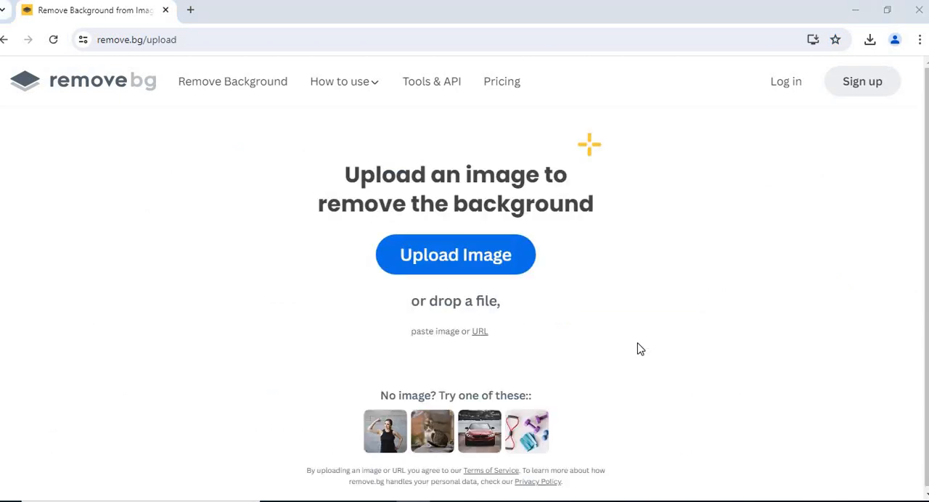
left_click(455, 255)
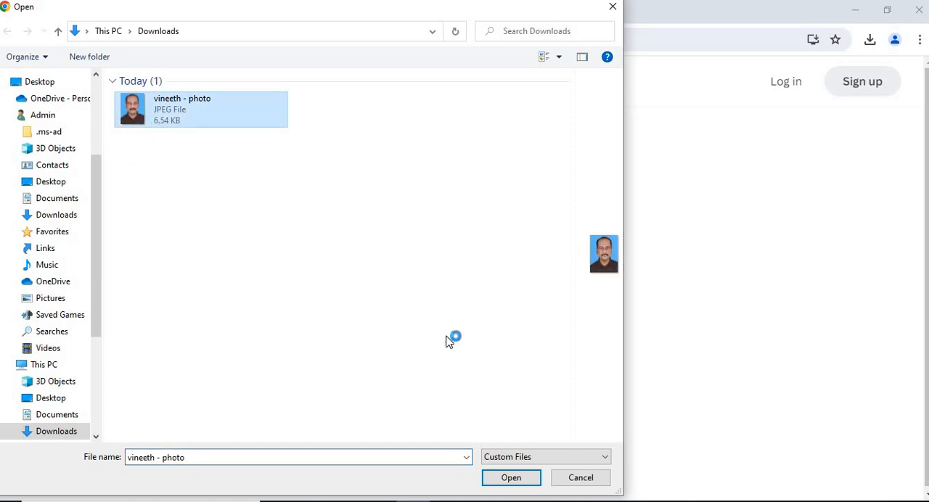
left_click(511, 478)
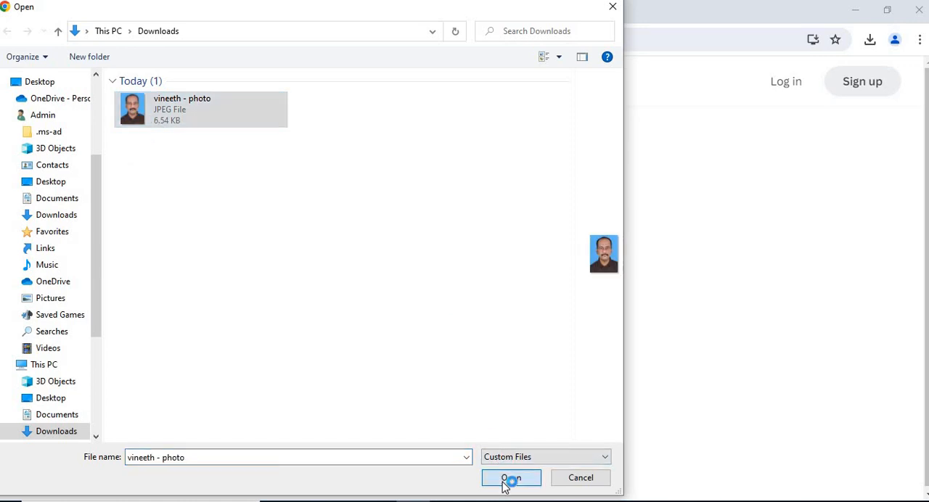
left_click(512, 478)
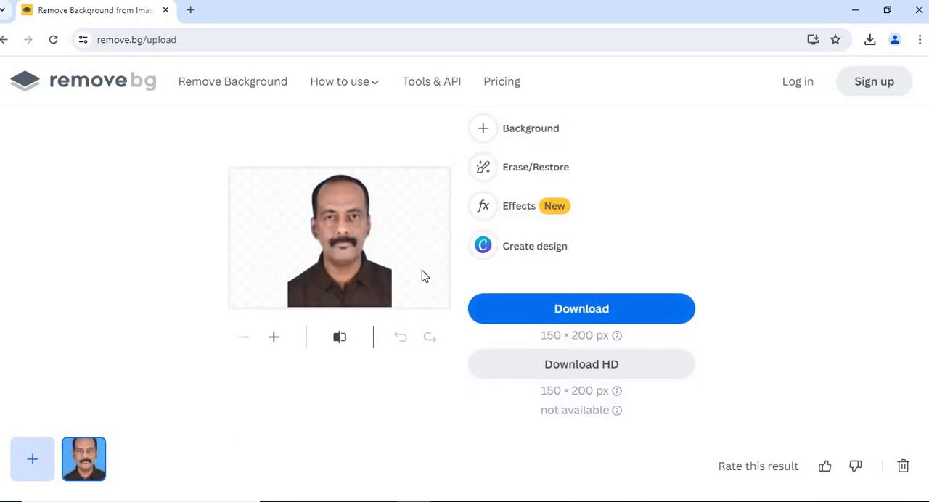
mouse_move(370, 249)
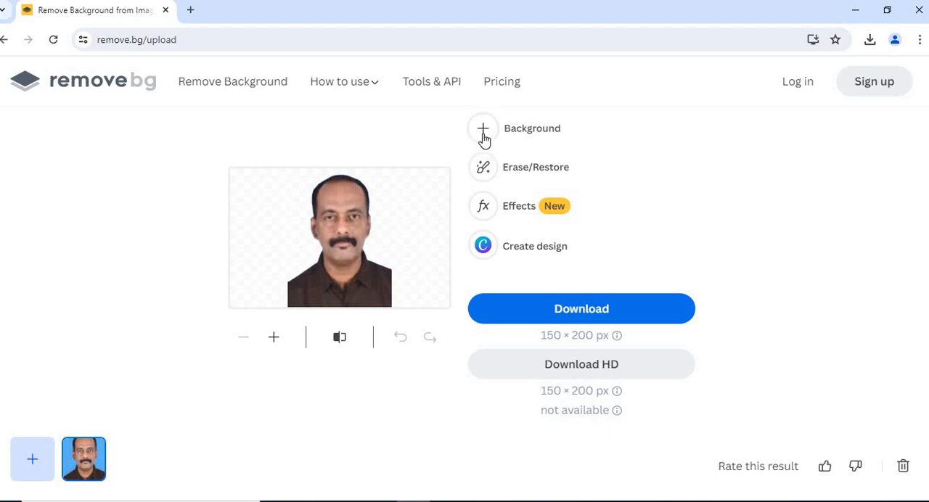
Show the background replacement choices for the cut-out portrait
left_click(483, 129)
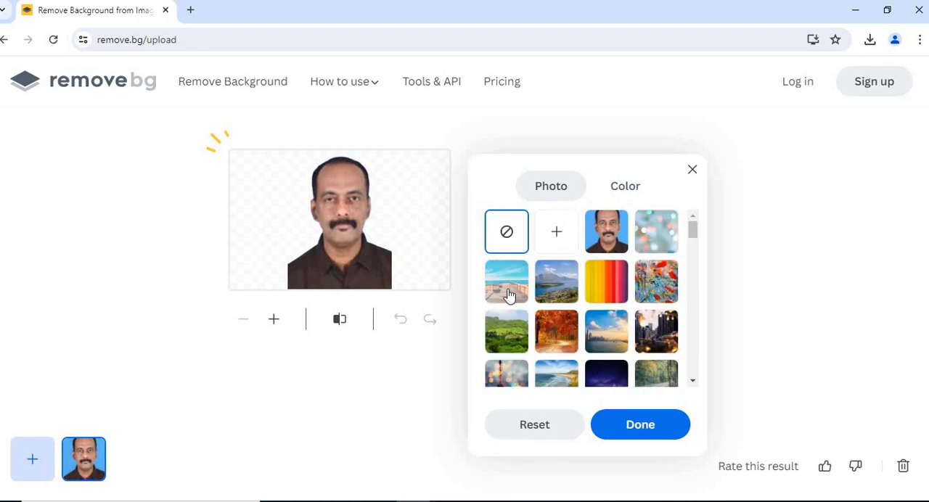
Try scenery backdrops: seaside pier, mountain lake and city skyline sunset
left_click(557, 281)
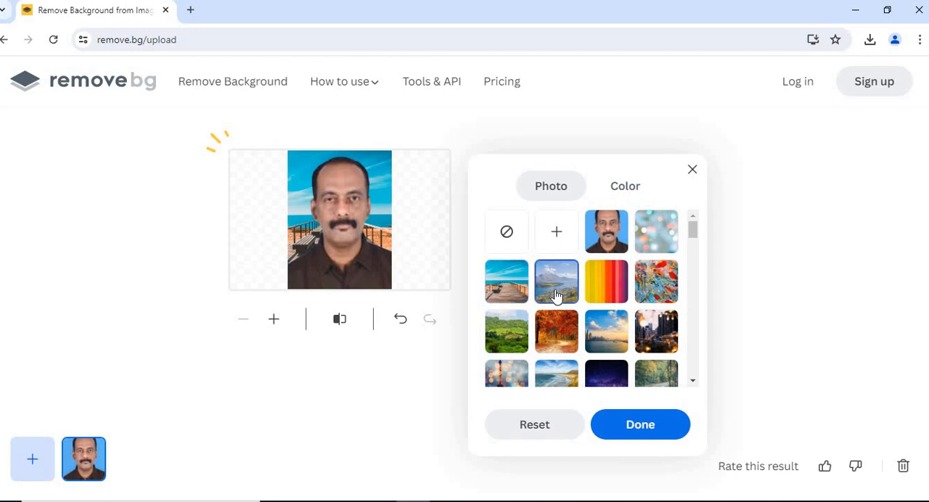
left_click(556, 281)
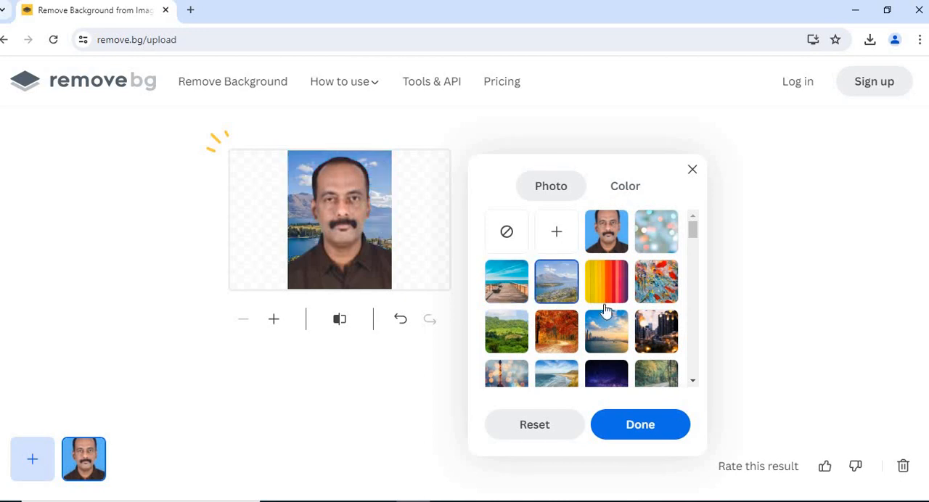
left_click(606, 331)
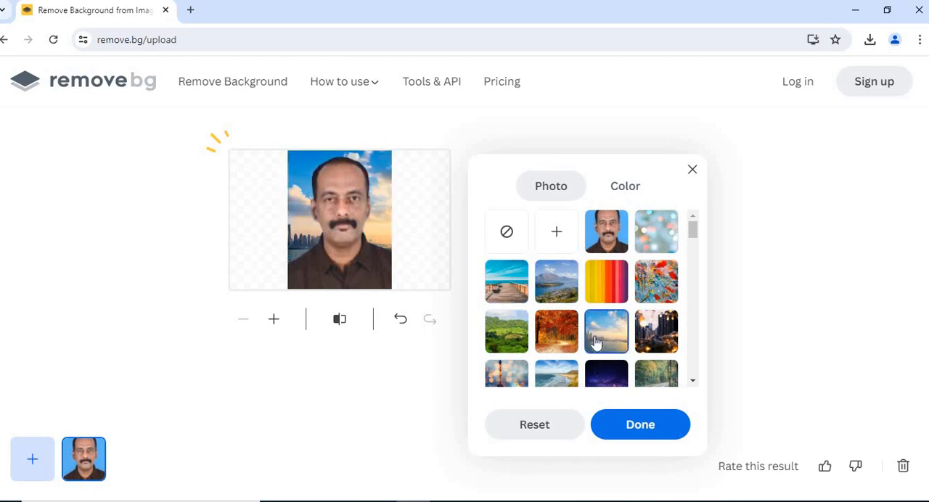
left_click(606, 332)
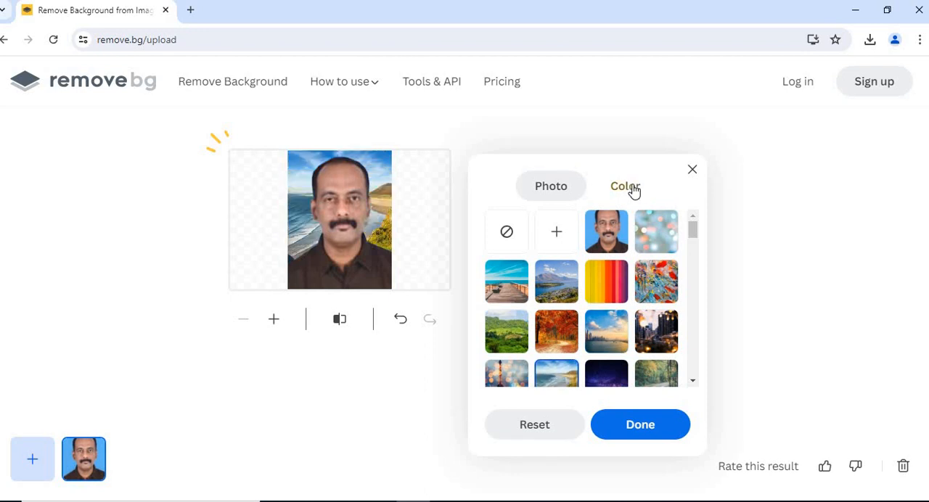
Switch to solid colours, settle on red over white, and confirm the red background
left_click(625, 186)
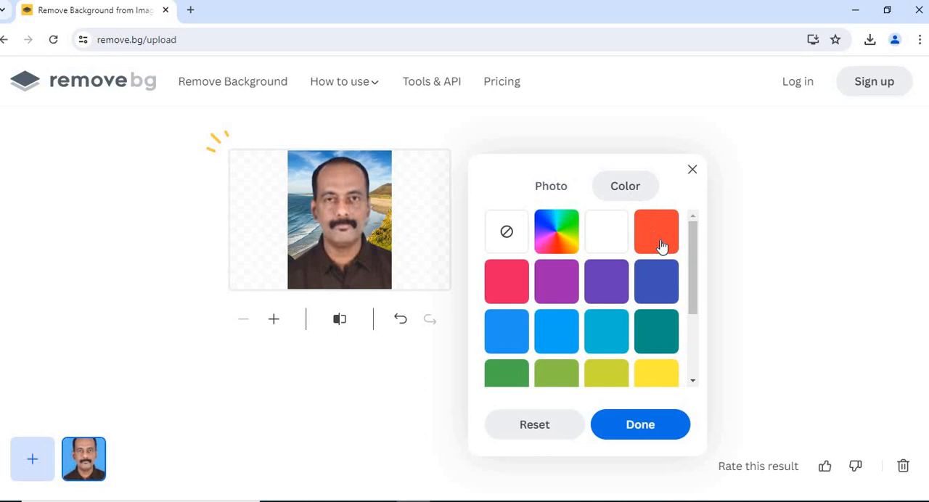
left_click(656, 232)
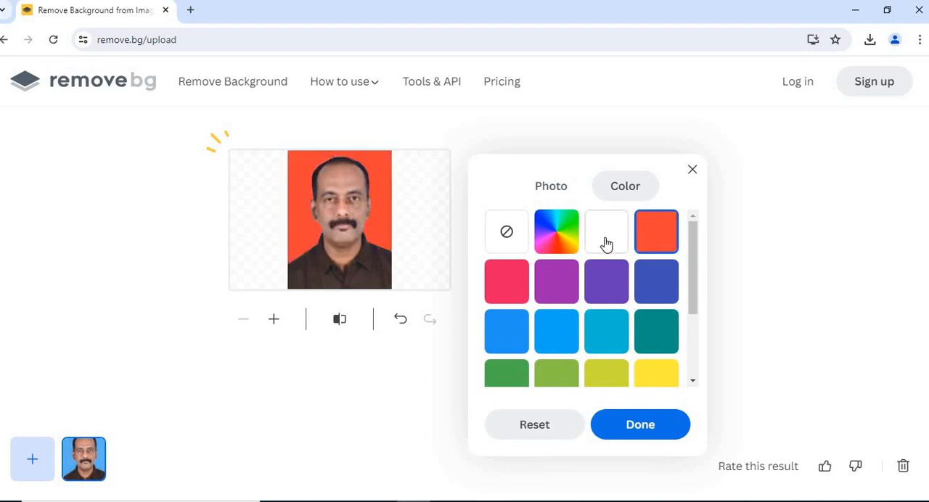
left_click(606, 231)
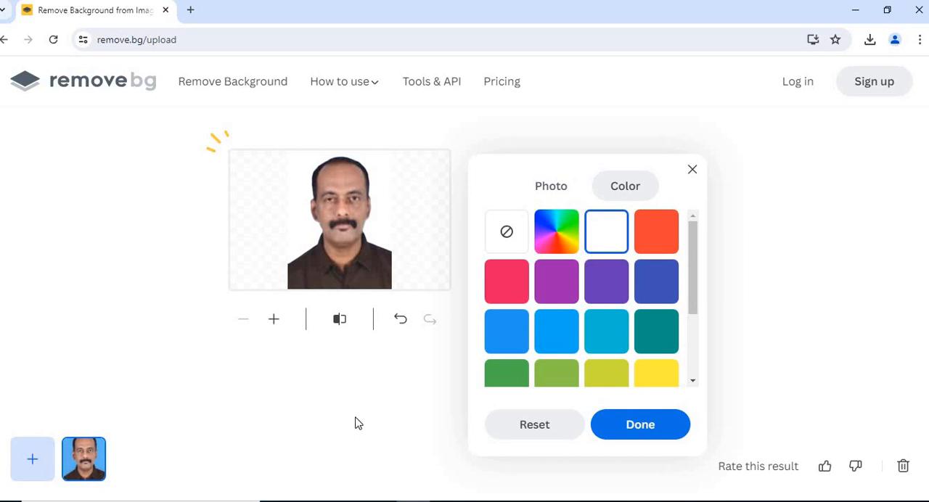
mouse_move(639, 424)
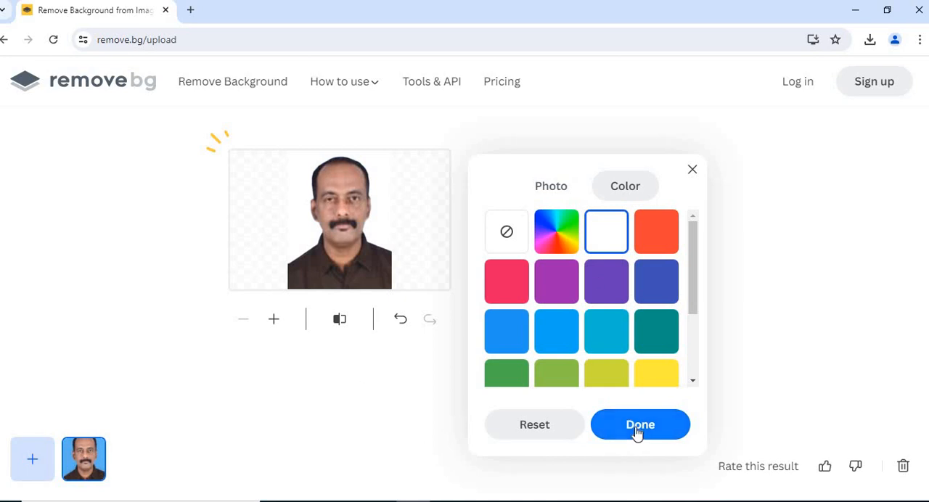
mouse_move(630, 329)
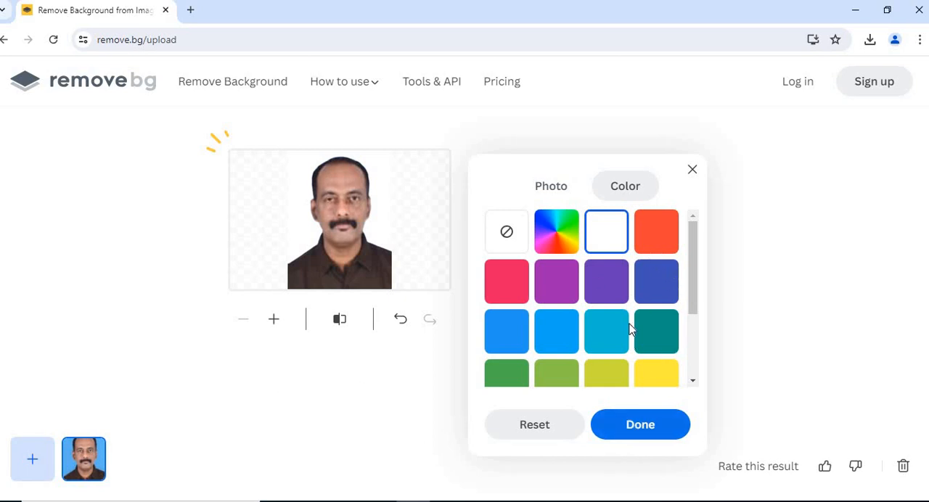
left_click(655, 231)
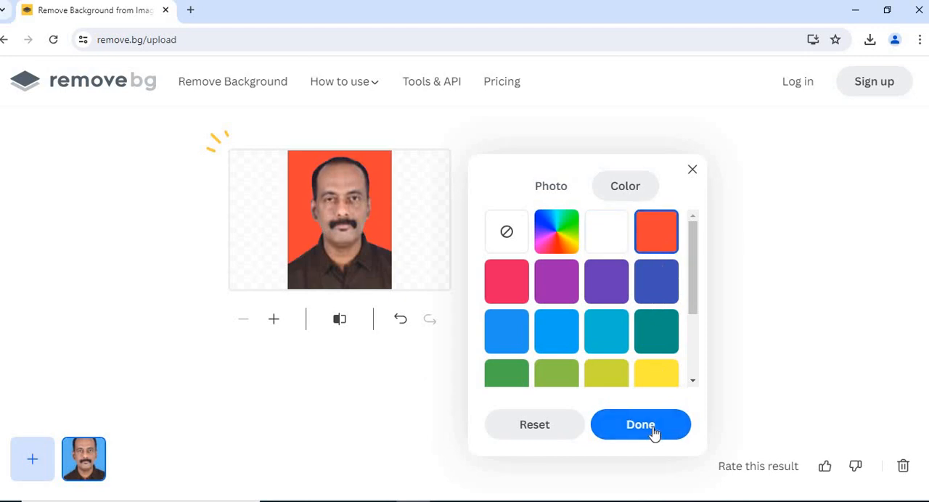
left_click(641, 425)
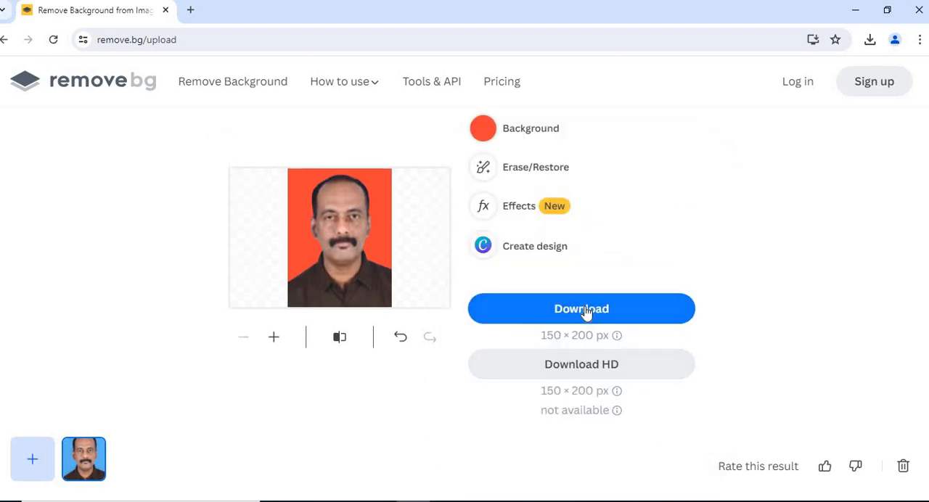
Download the red-background photo and show it in the Downloads folder
left_click(582, 308)
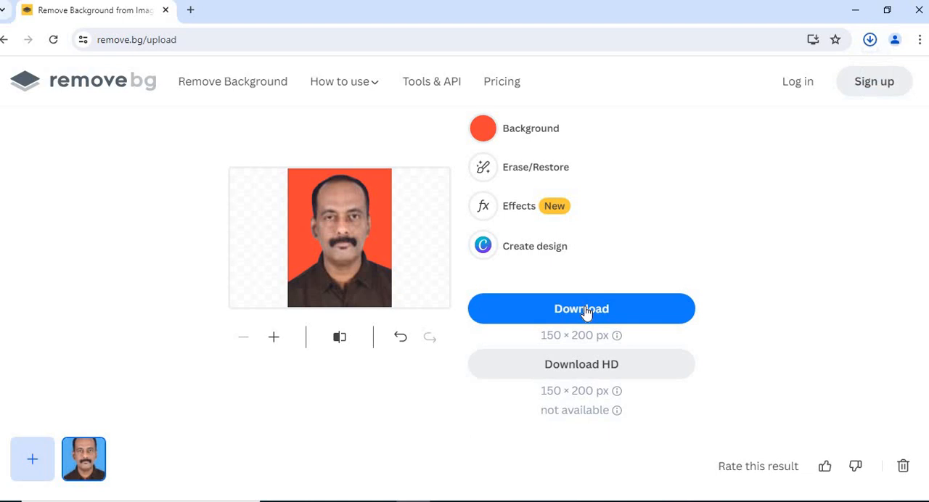
left_click(581, 309)
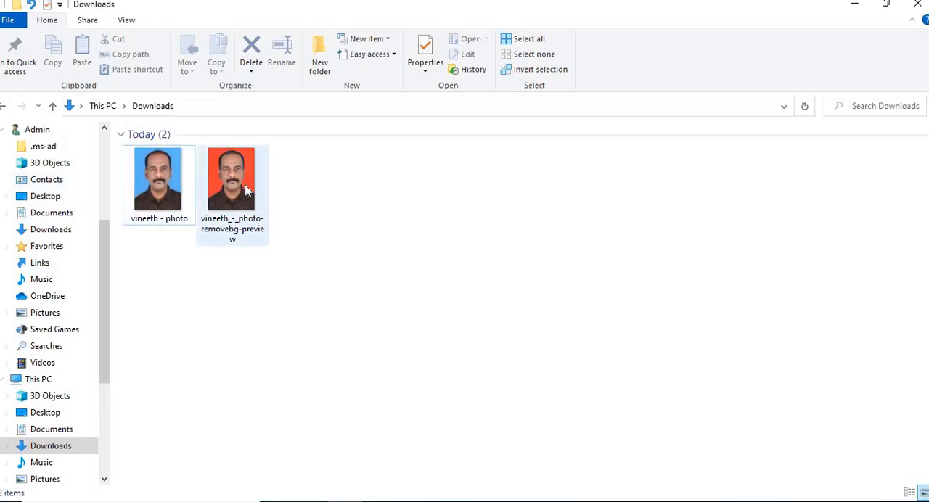
mouse_move(231, 182)
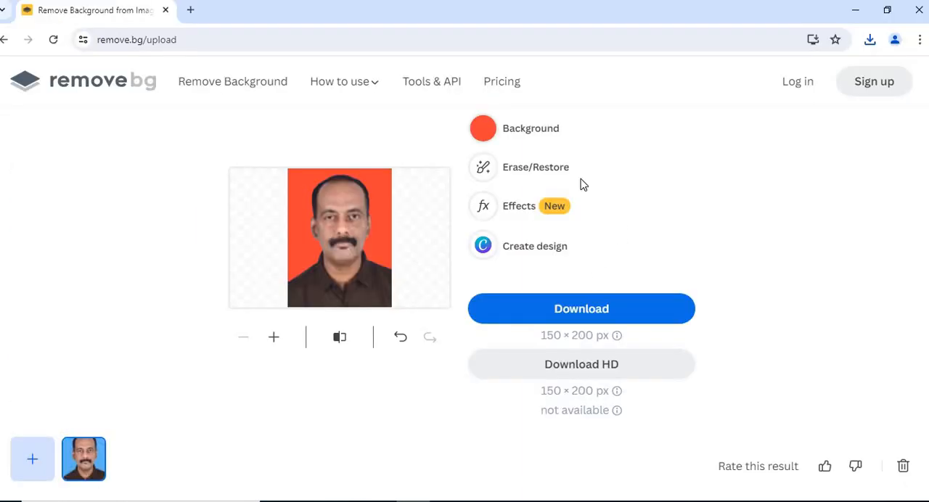
mouse_move(514, 135)
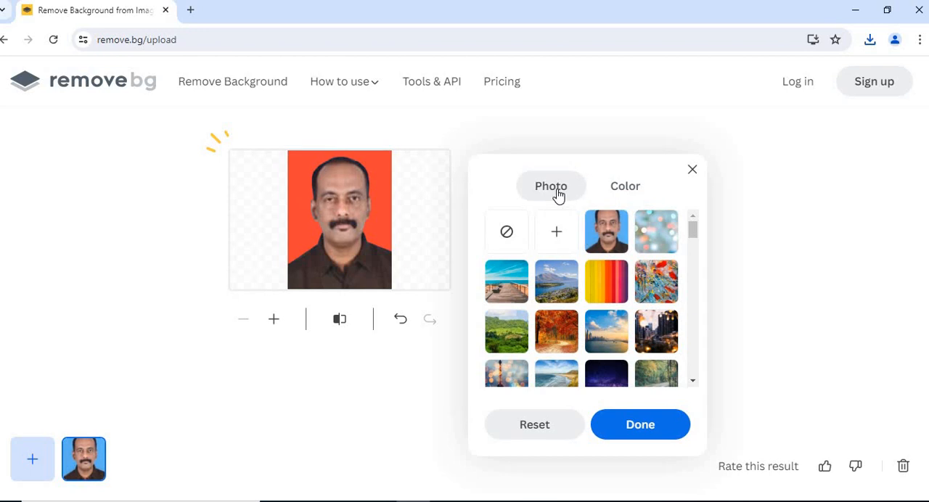
mouse_move(556, 281)
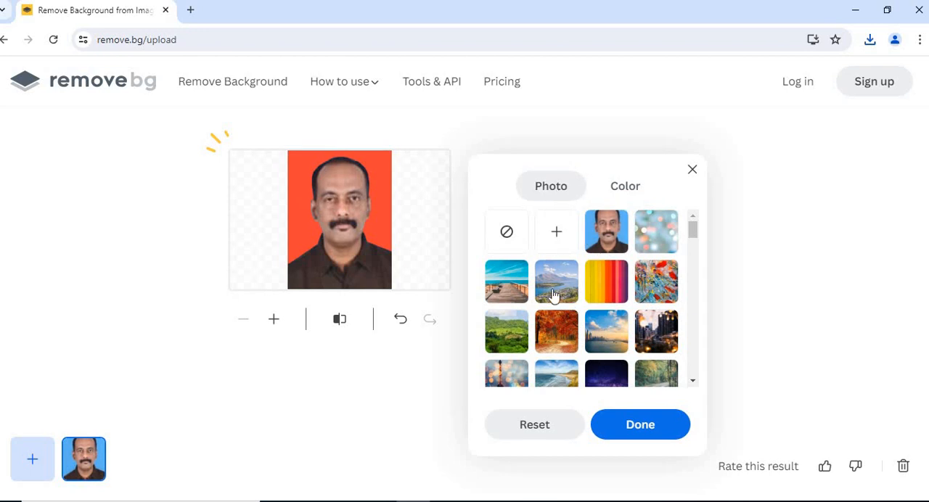
Pick the colourful beach huts scenery as the background and confirm it
left_click(556, 281)
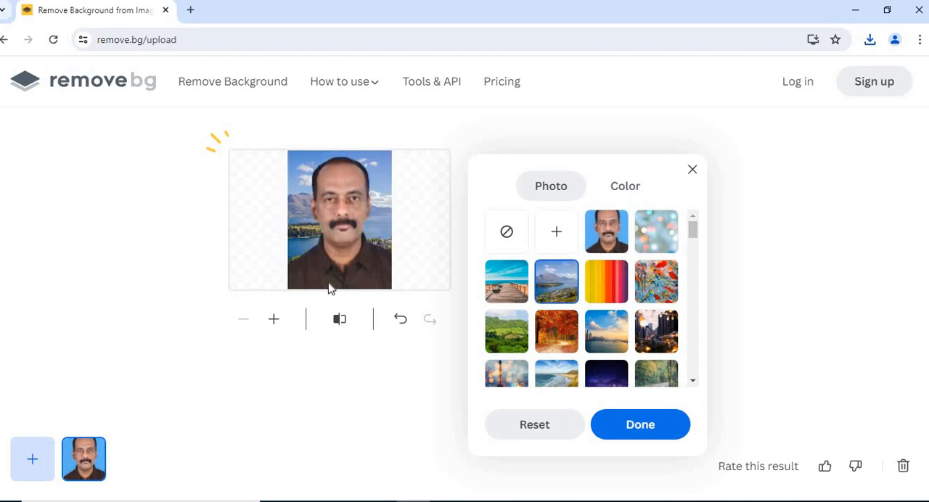
scroll("down", 3)
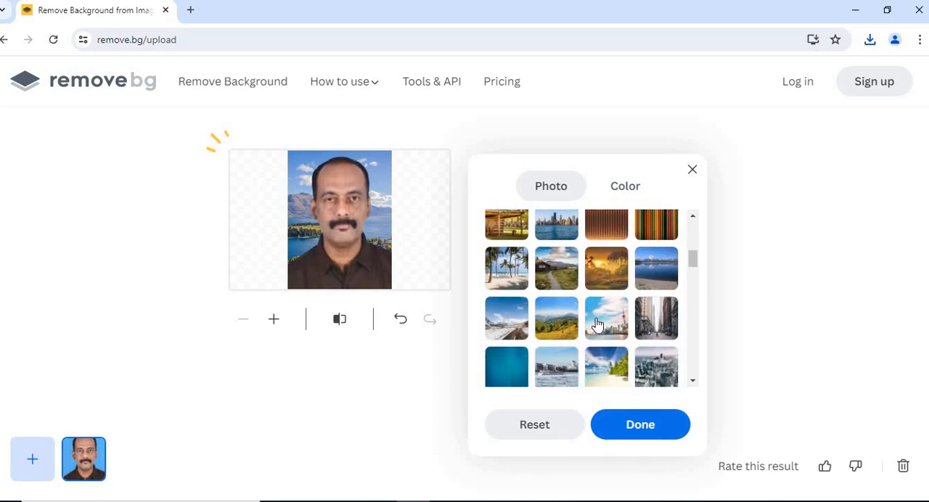
scroll("down", 3)
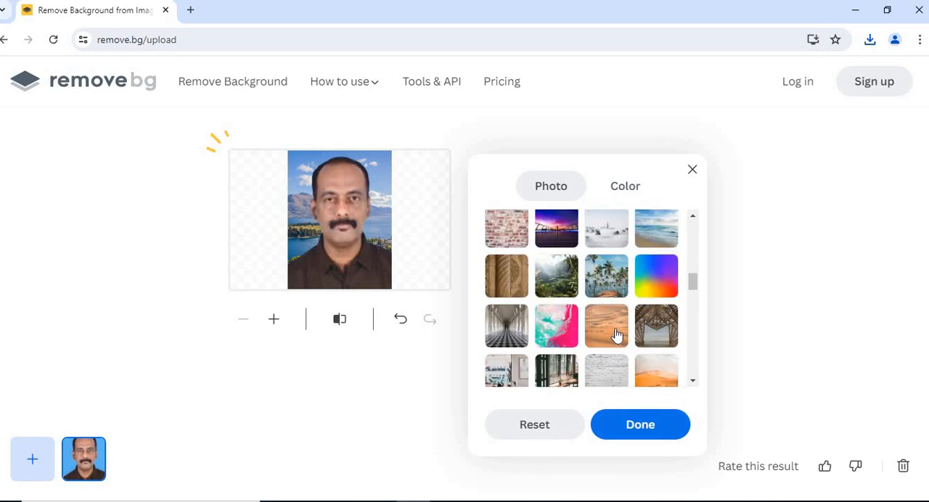
scroll("down", 3)
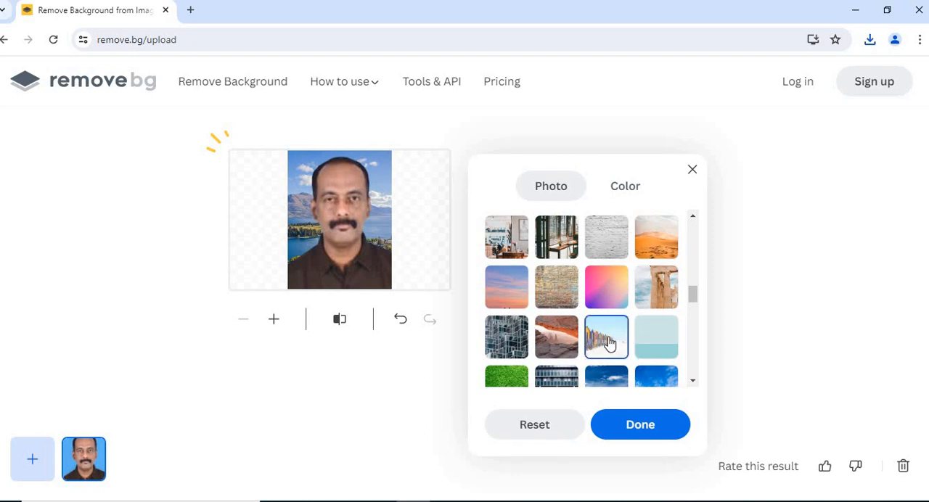
left_click(606, 337)
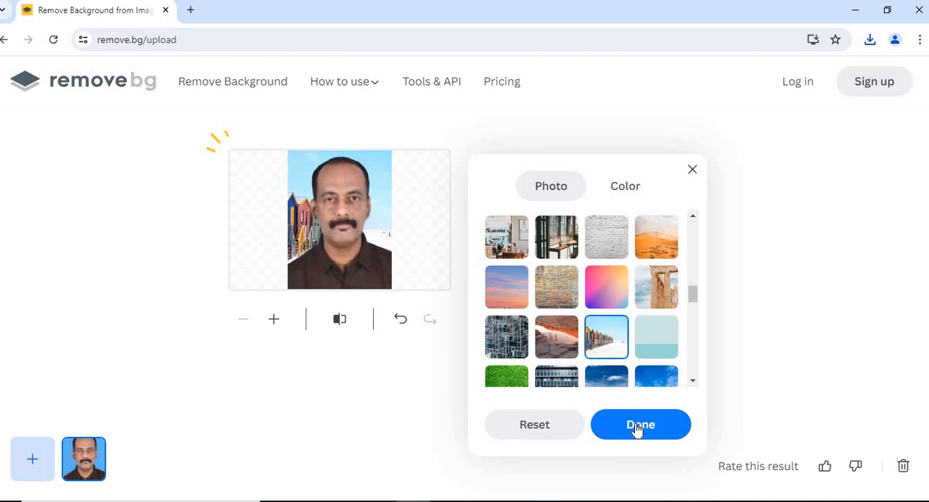
left_click(640, 425)
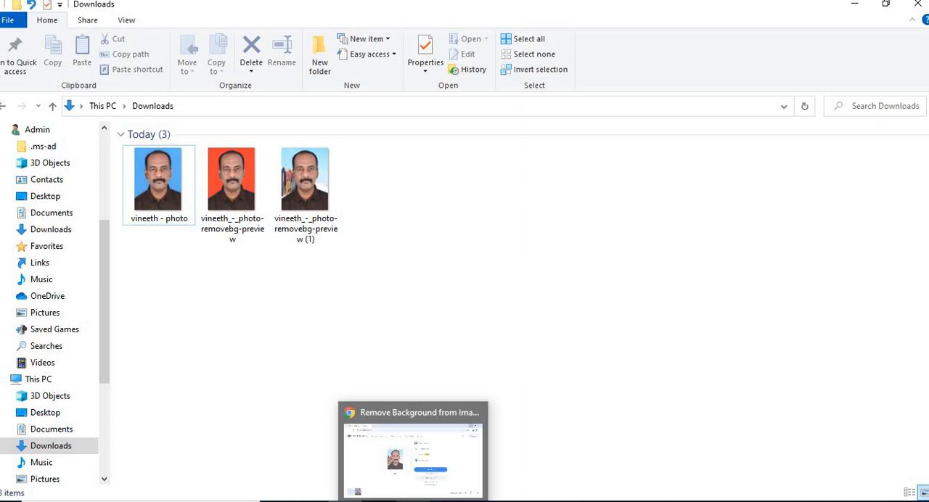
mouse_move(412, 450)
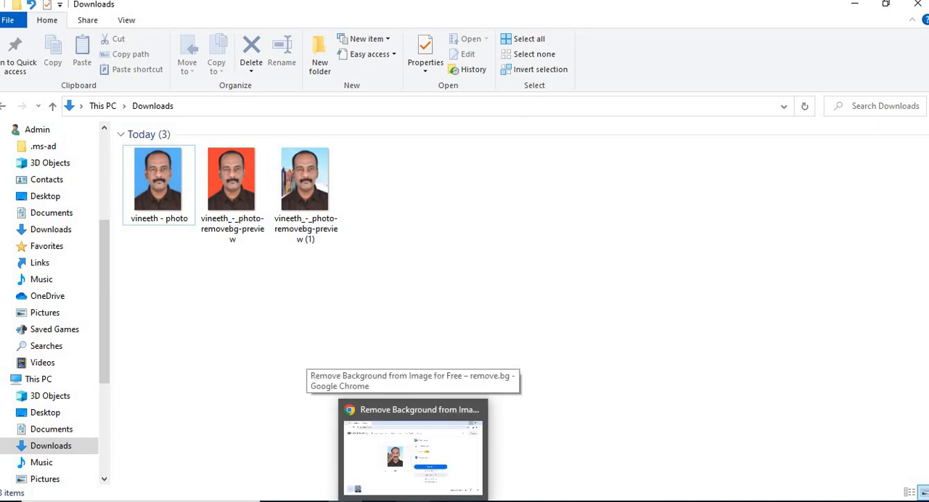